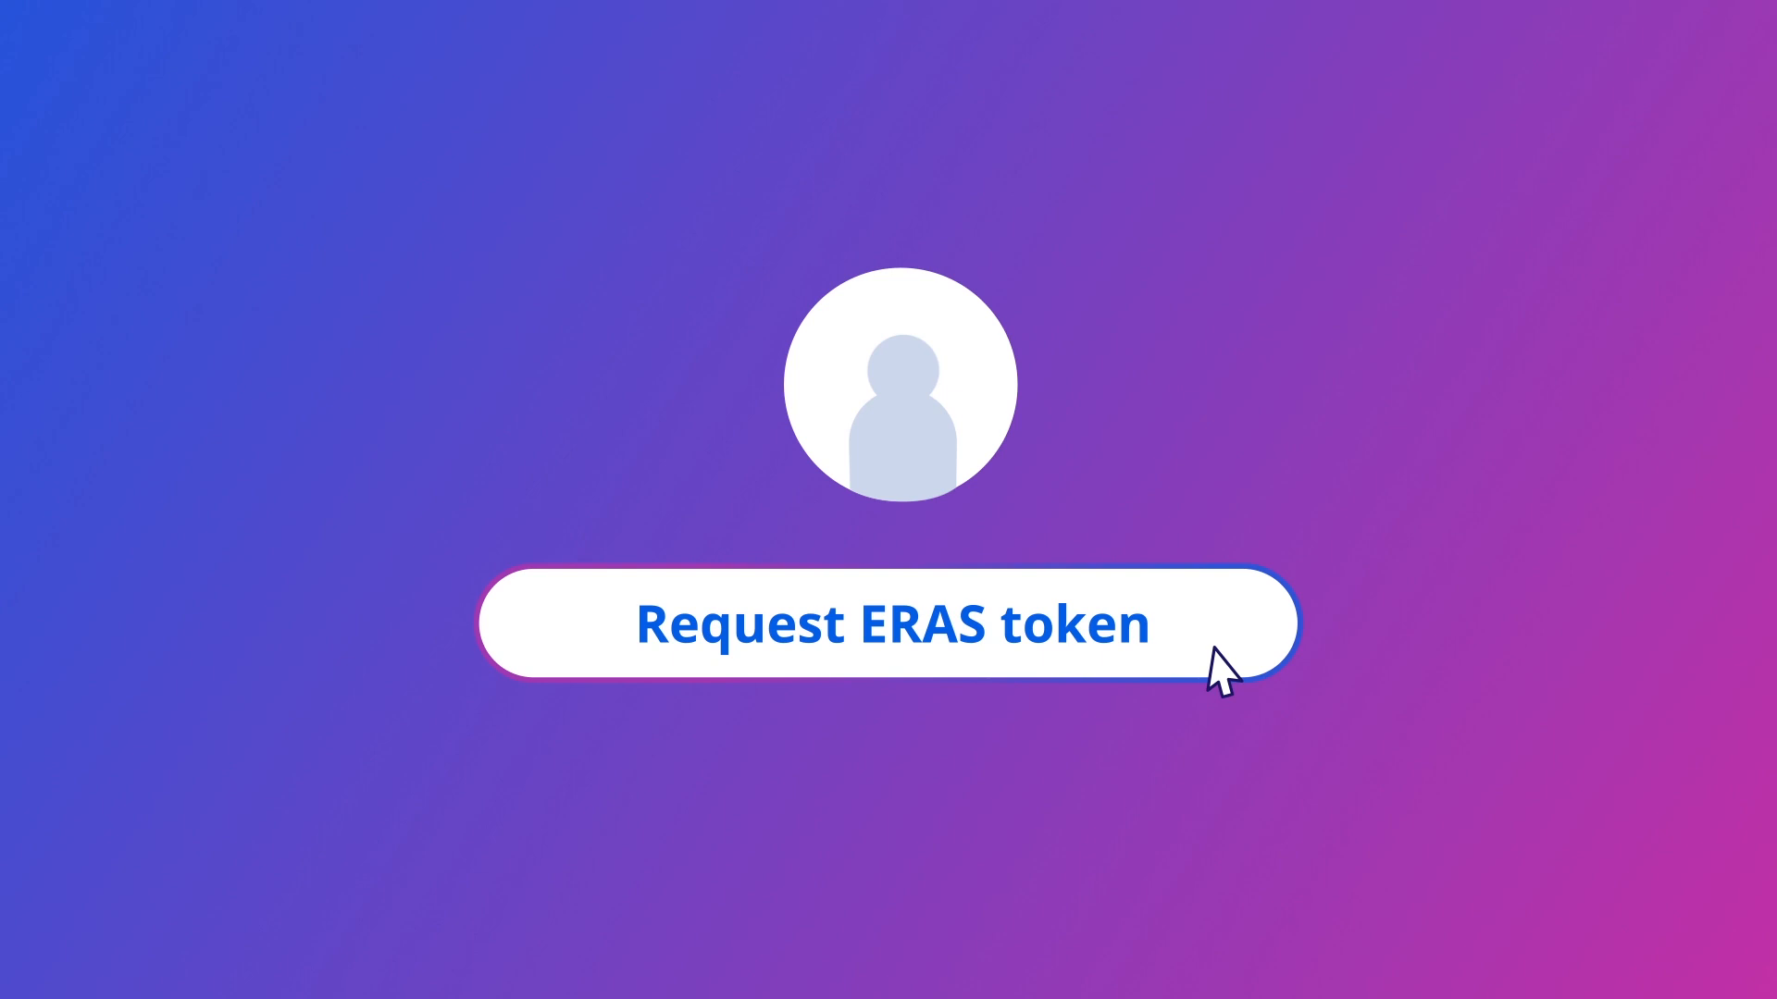
pyautogui.click(892, 621)
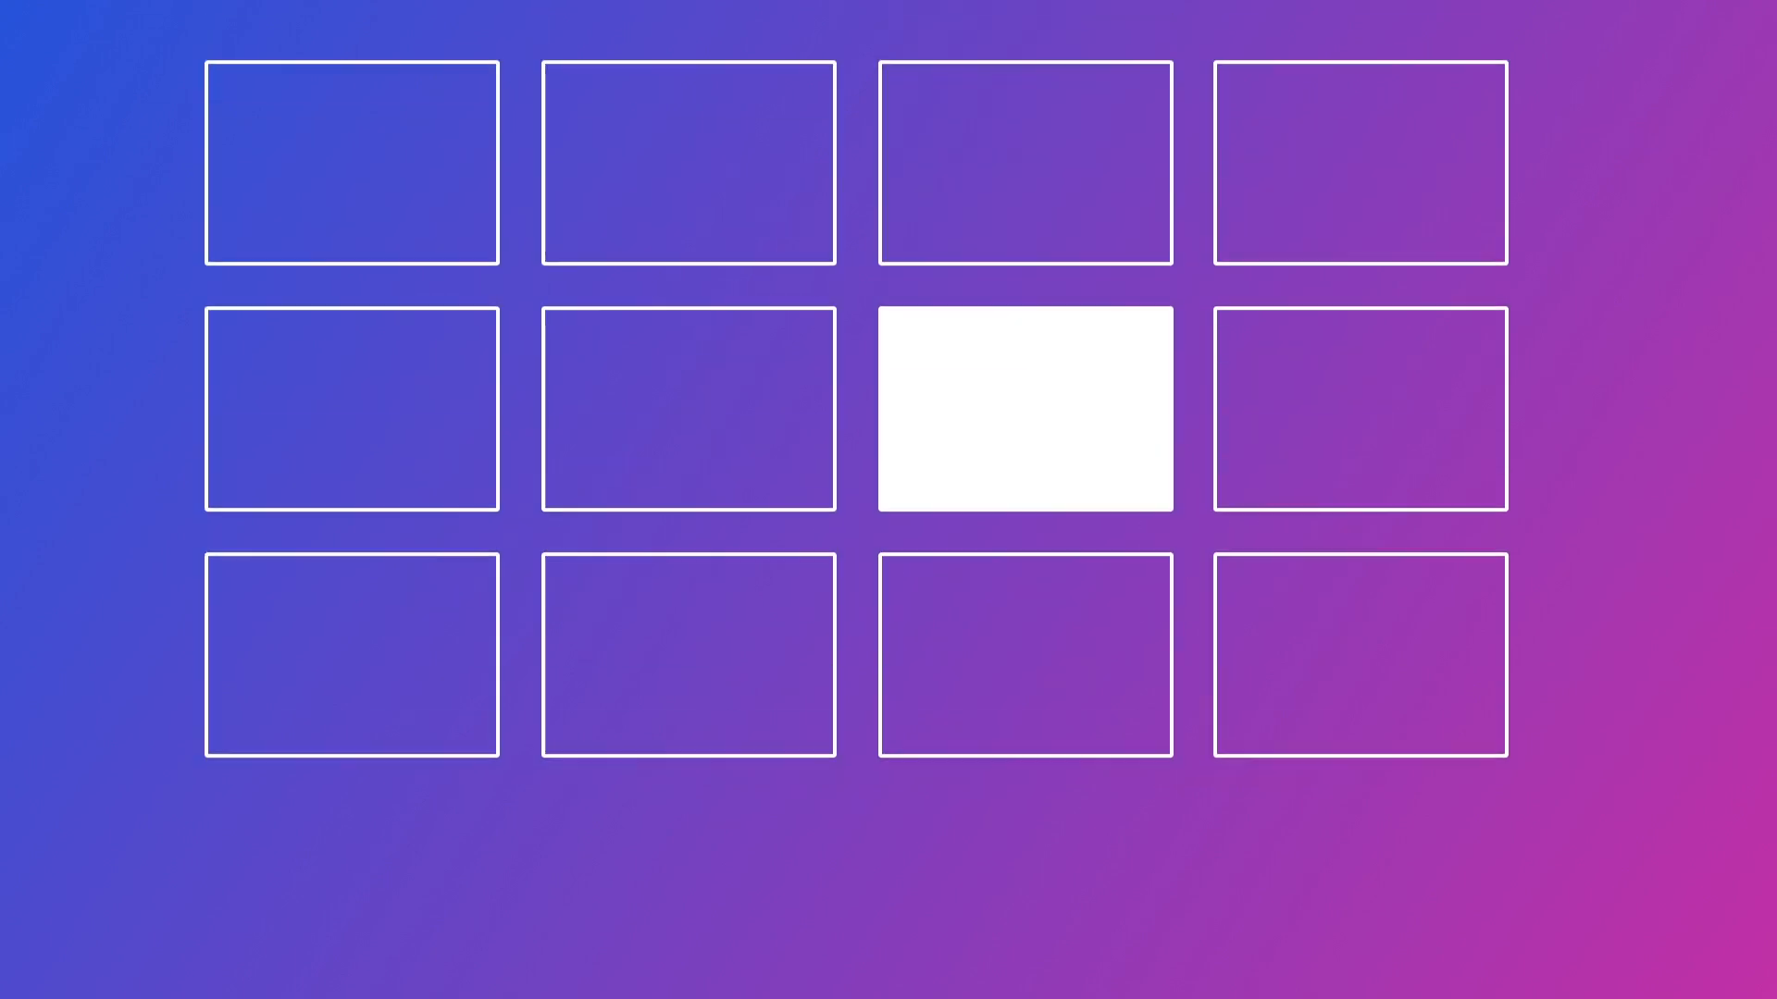
pyautogui.click(1024, 408)
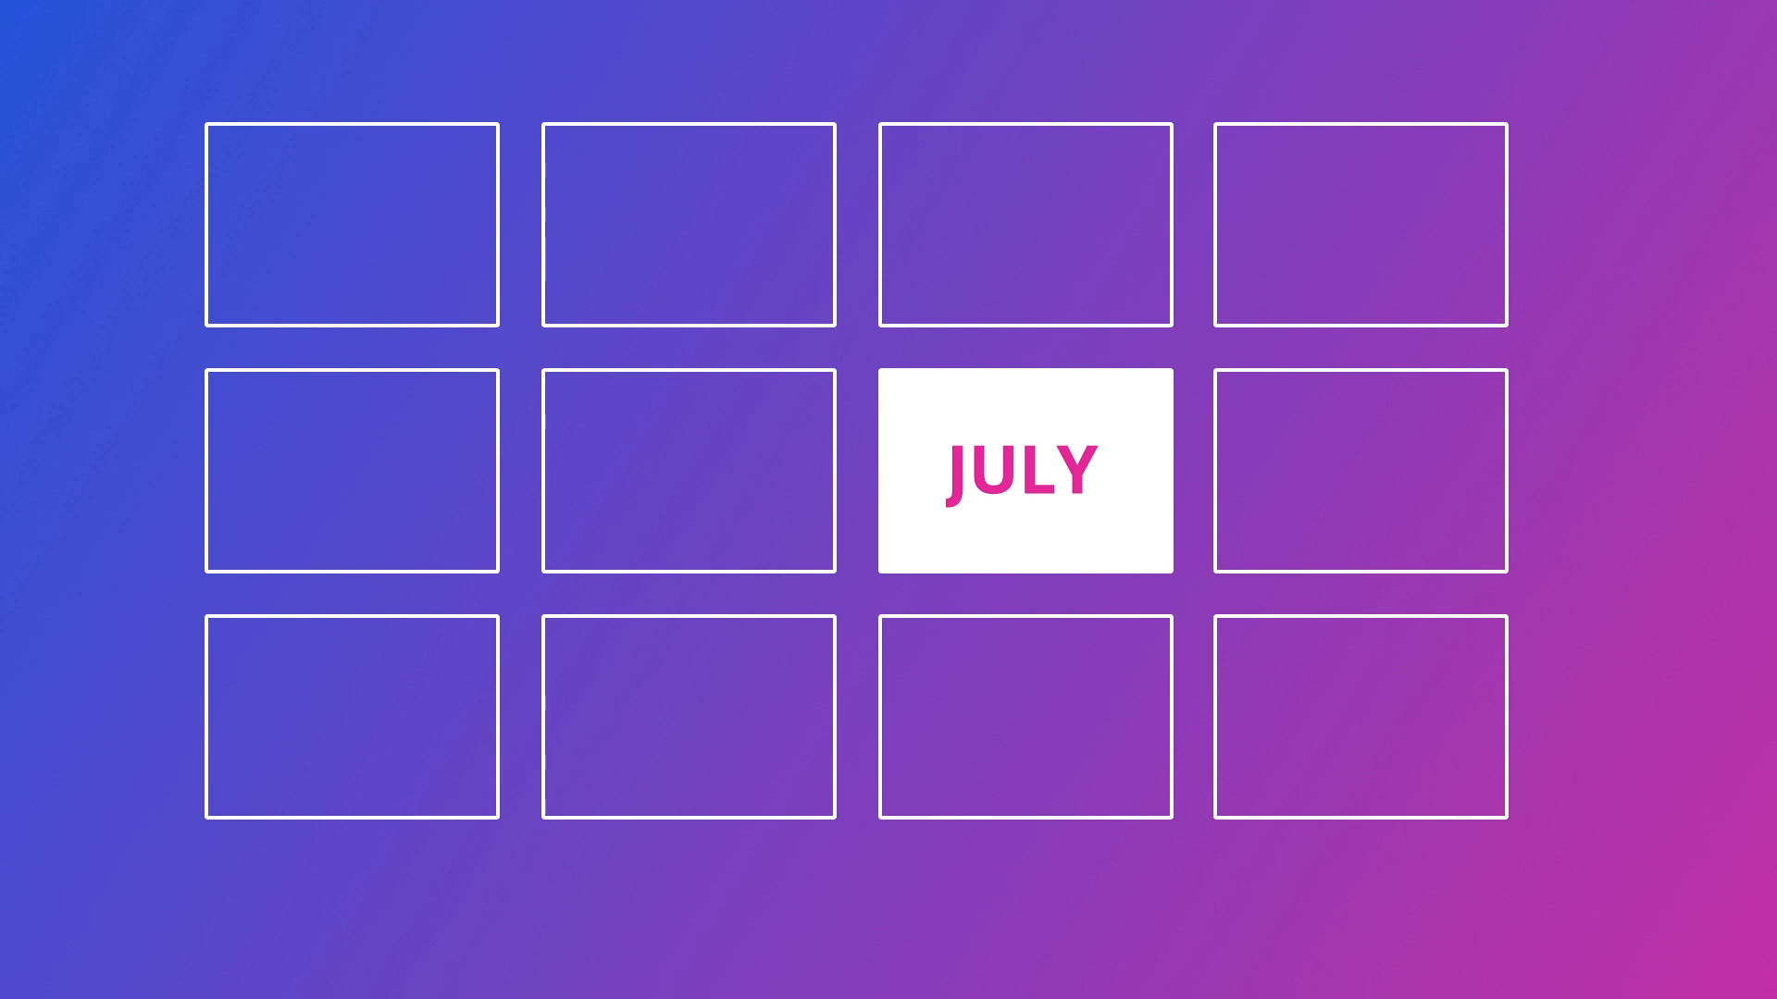